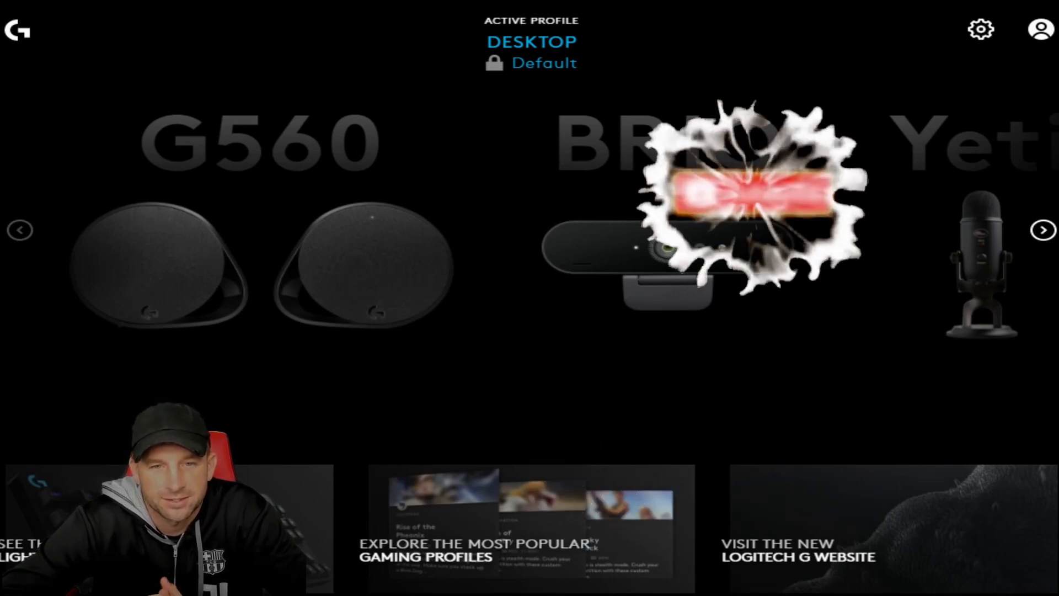
Open the G560 device page and its Speakers acoustics view (volume 20, bass/treble 0 dB).
click(730, 194)
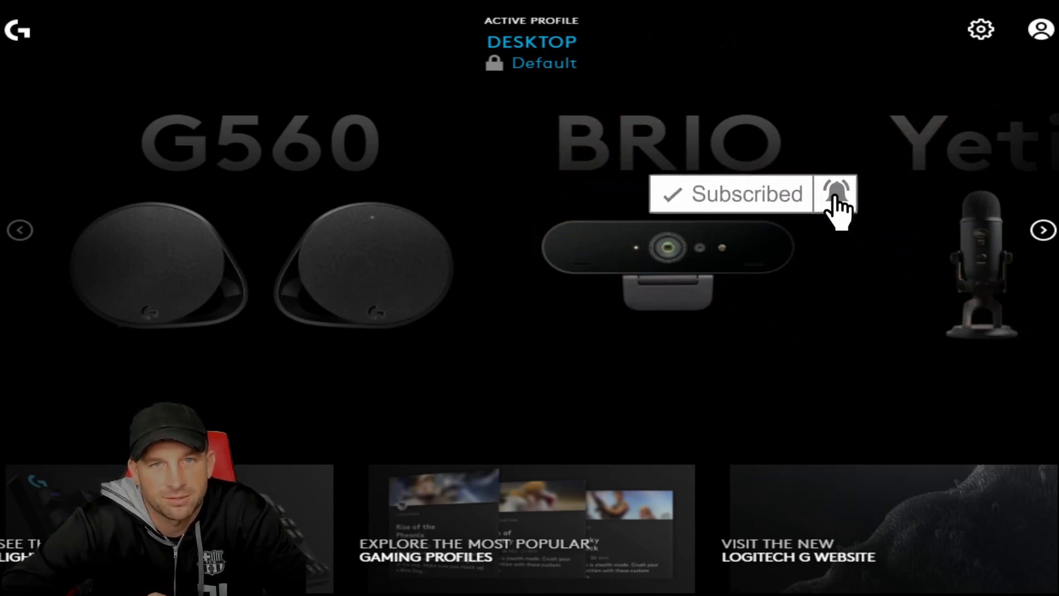
click(839, 194)
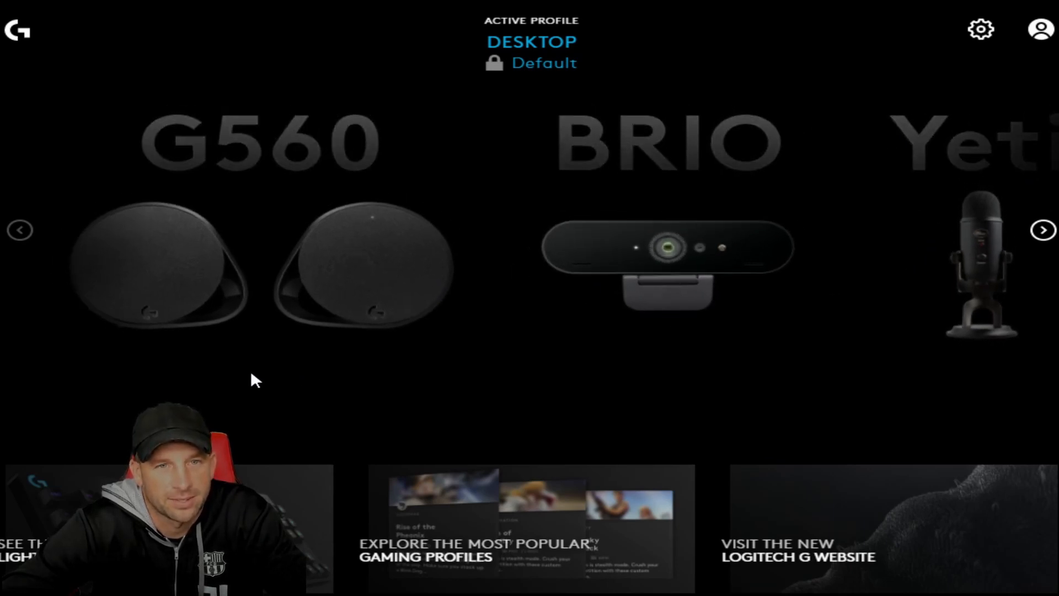
mouse_move(230, 223)
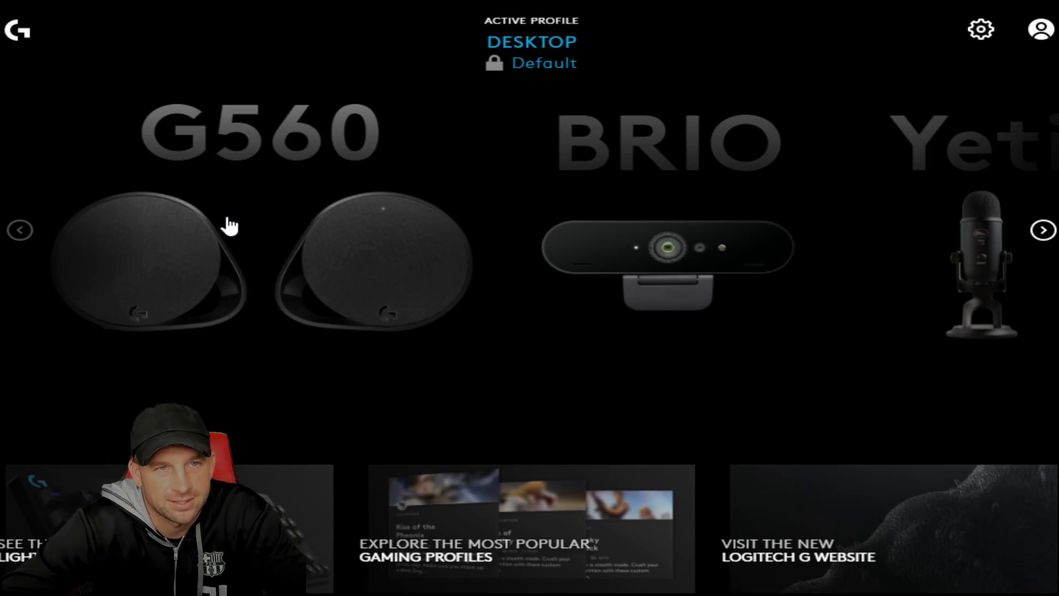
mouse_move(283, 271)
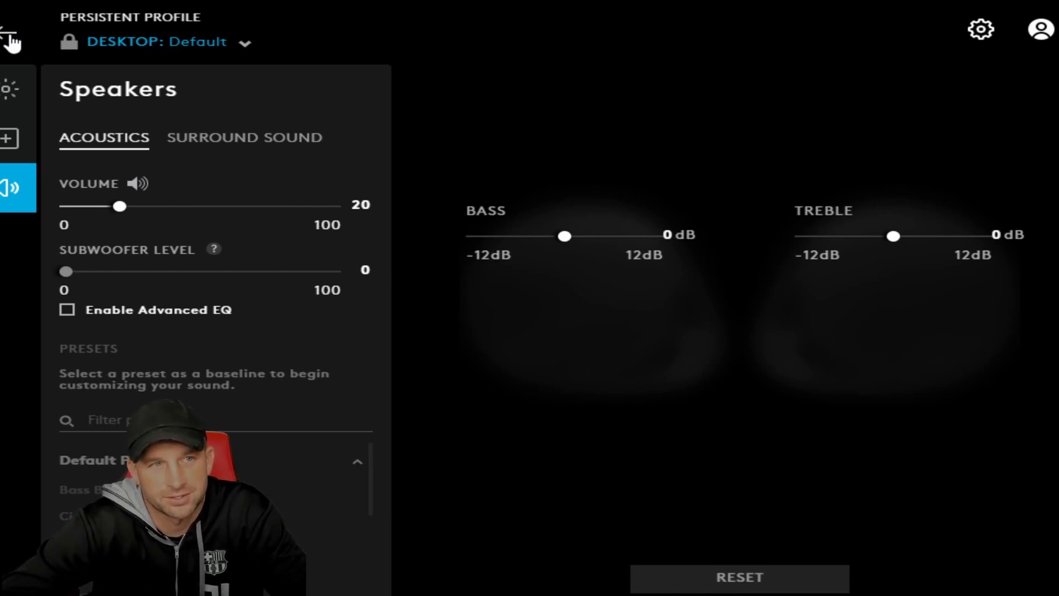
Show the G560 LIGHTSYNC settings with the front zone on fixed cyan.
click(8, 34)
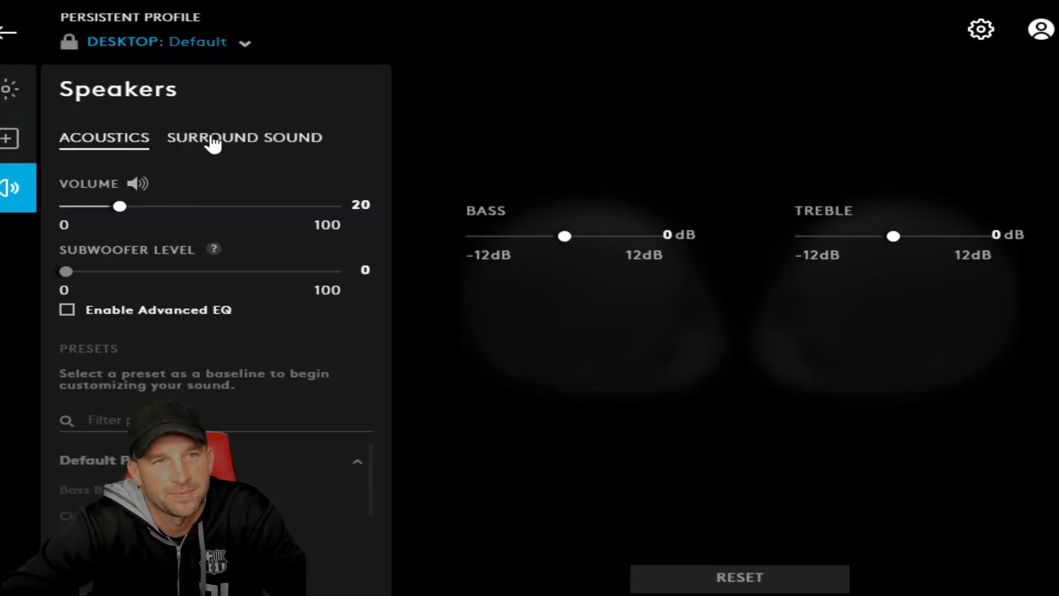
click(9, 89)
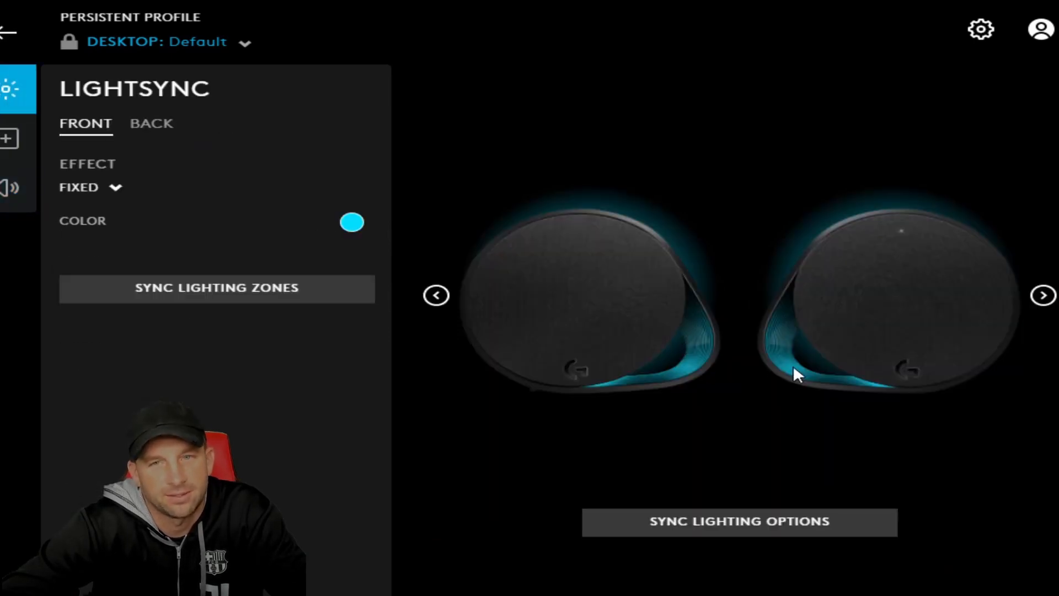
mouse_move(615, 348)
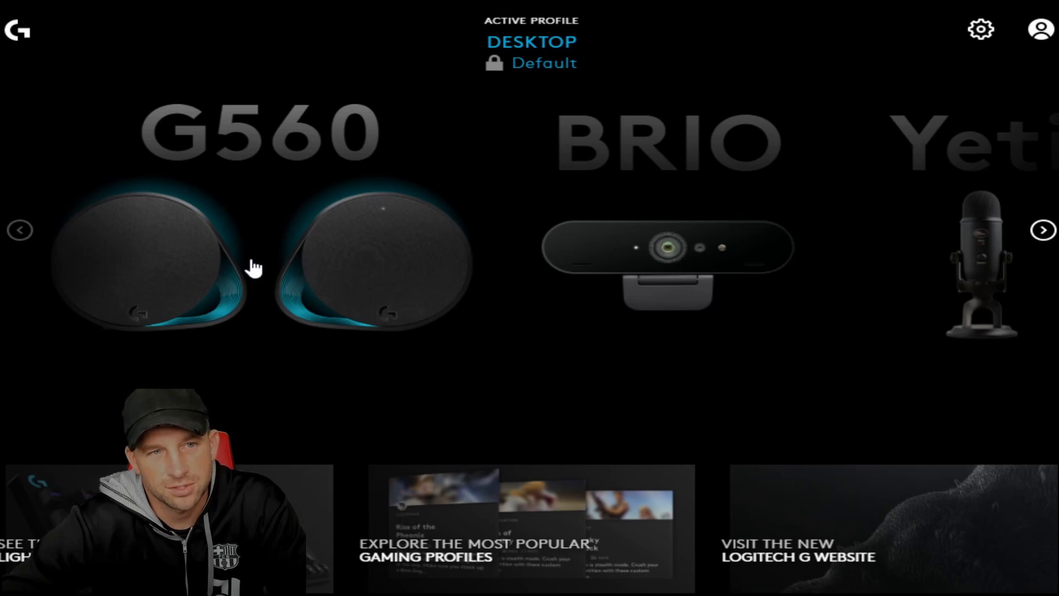
mouse_move(291, 277)
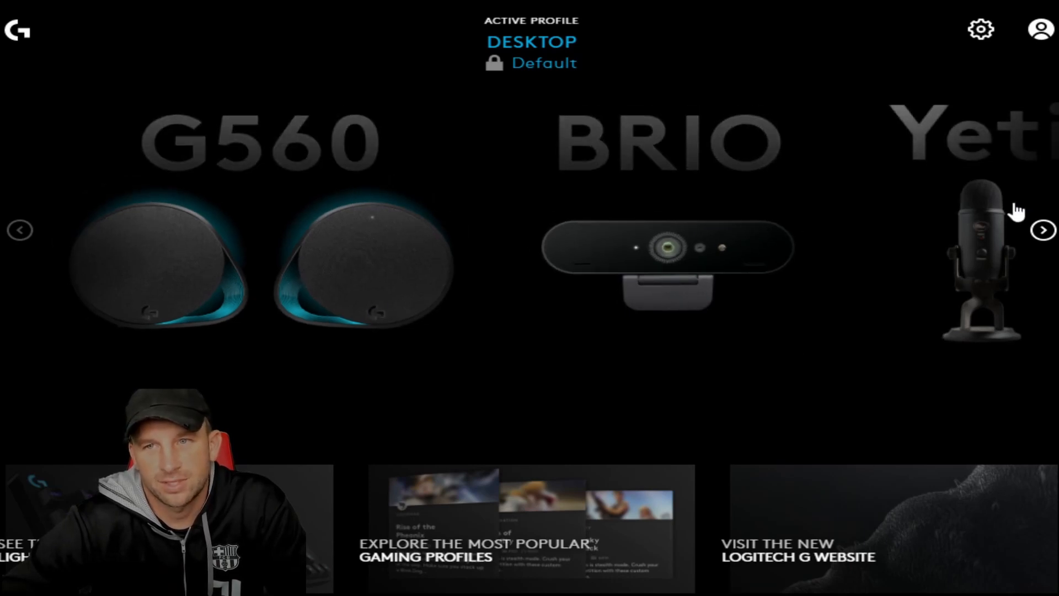
mouse_move(509, 256)
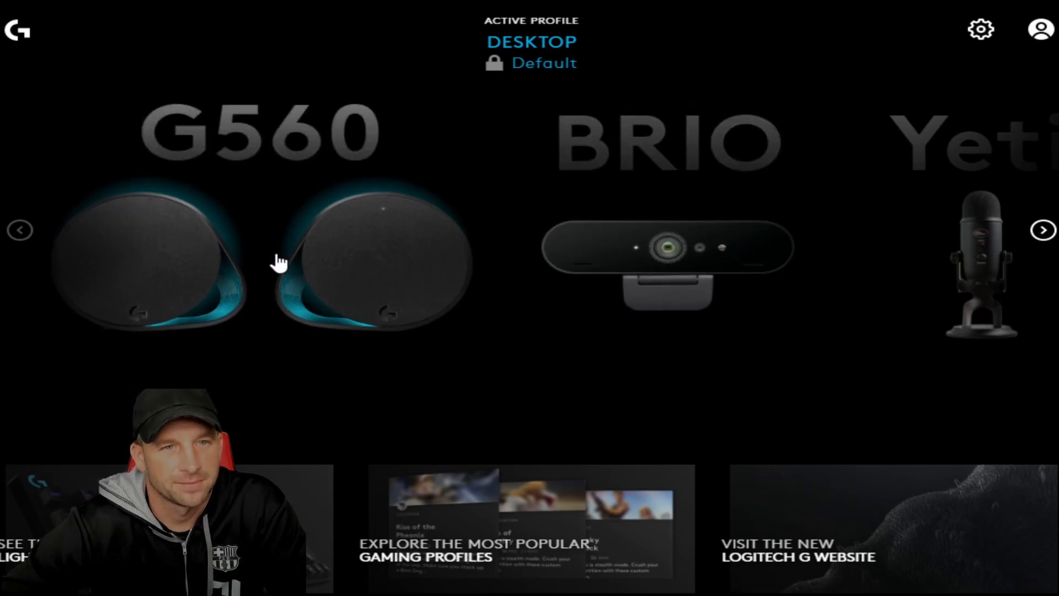
mouse_move(281, 217)
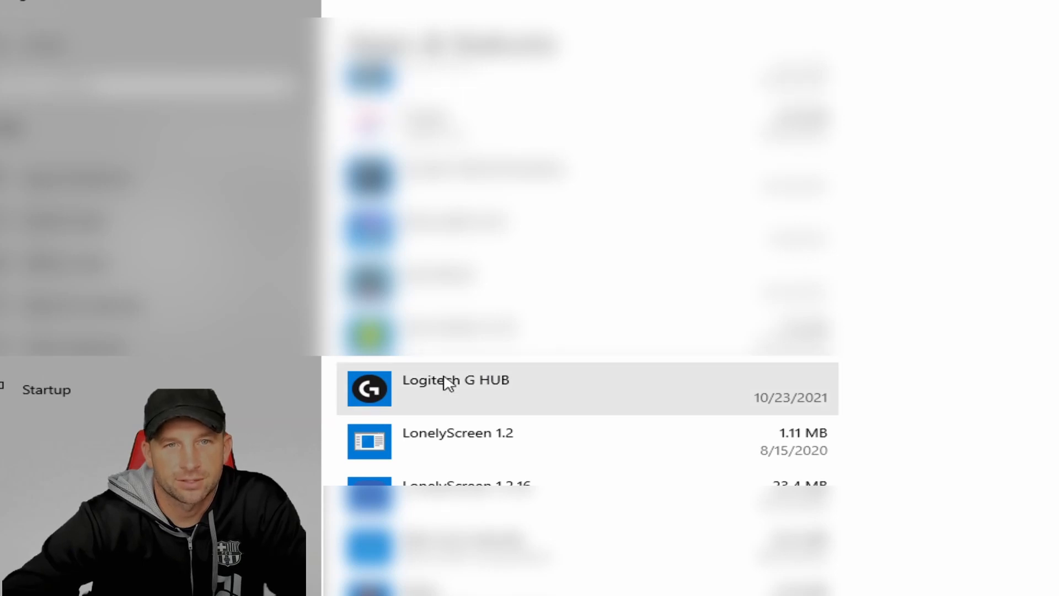
mouse_move(490, 364)
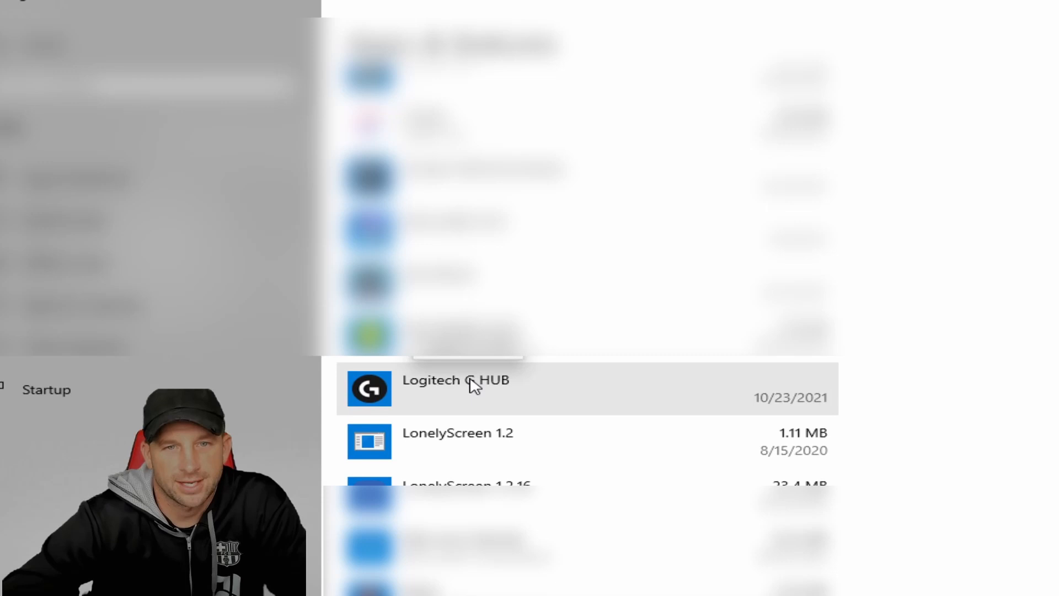
Expand the Logitech G HUB entry to reveal version 2021.10.8013, Modify and Uninstall.
click(455, 388)
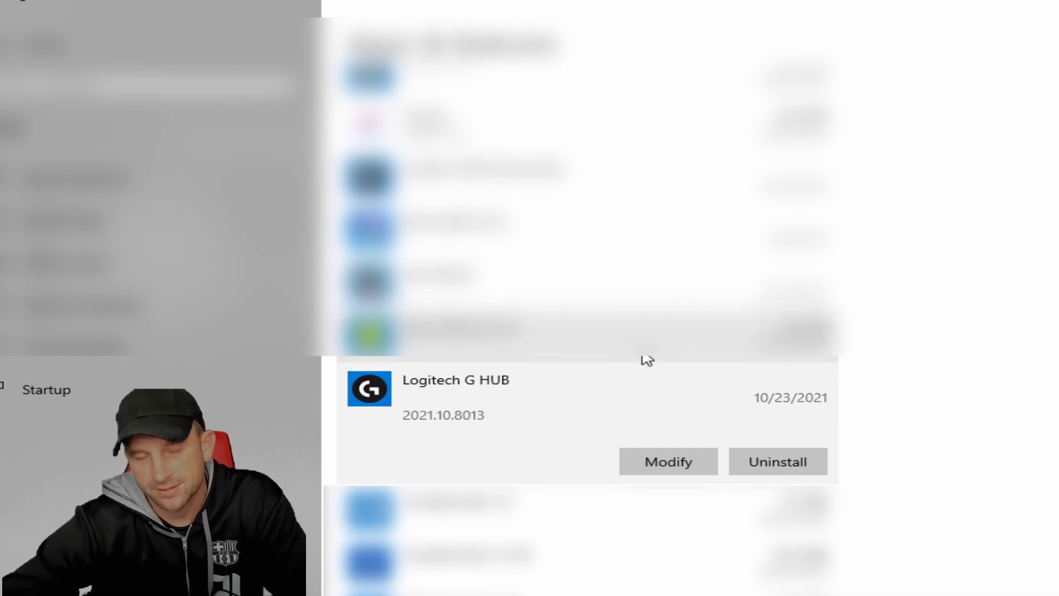
mouse_move(520, 370)
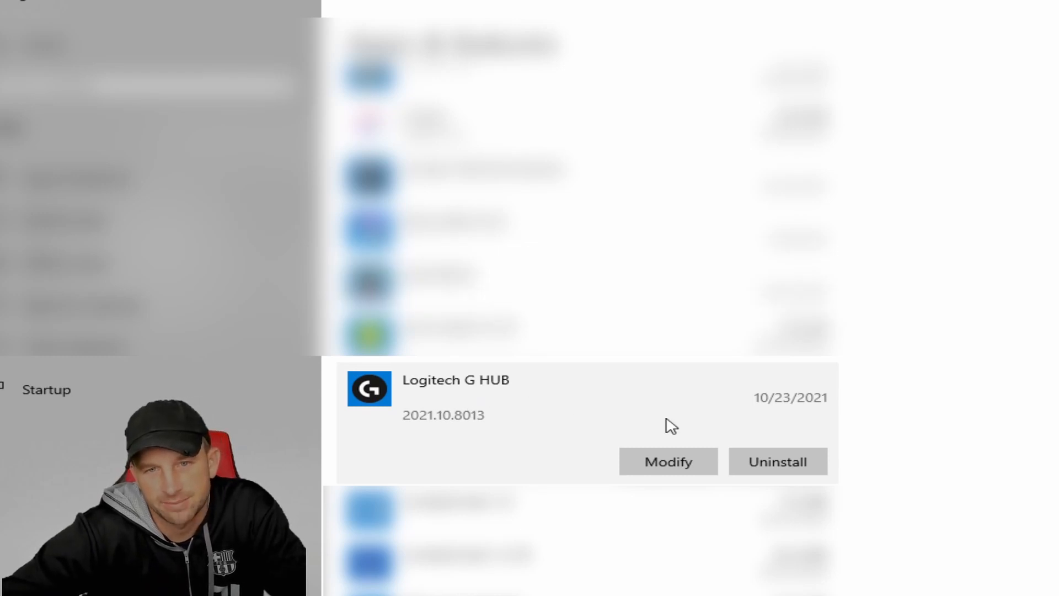
mouse_move(657, 376)
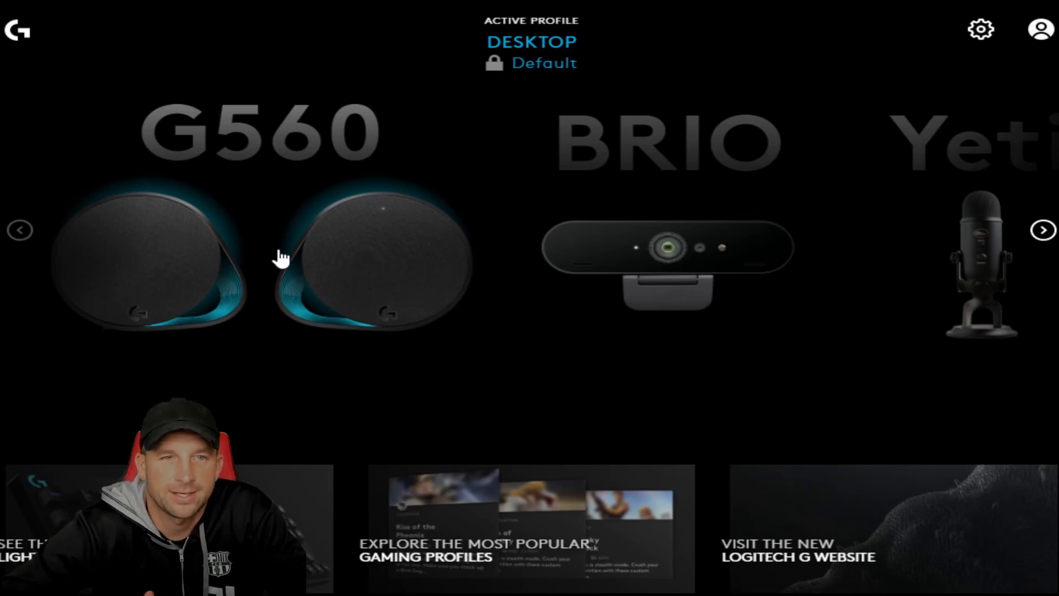
mouse_move(241, 228)
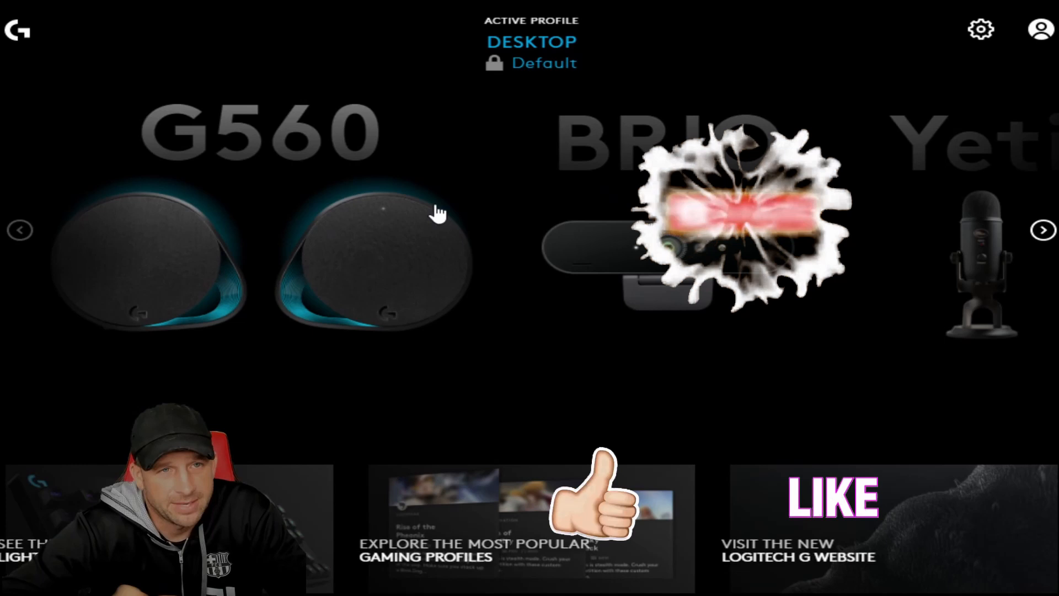
click(722, 213)
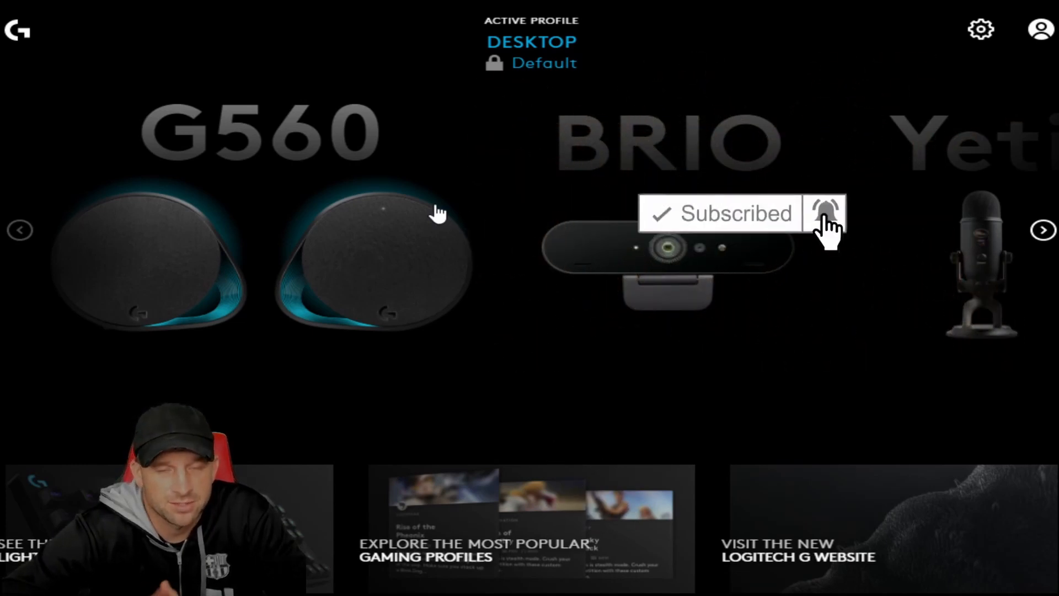
click(825, 213)
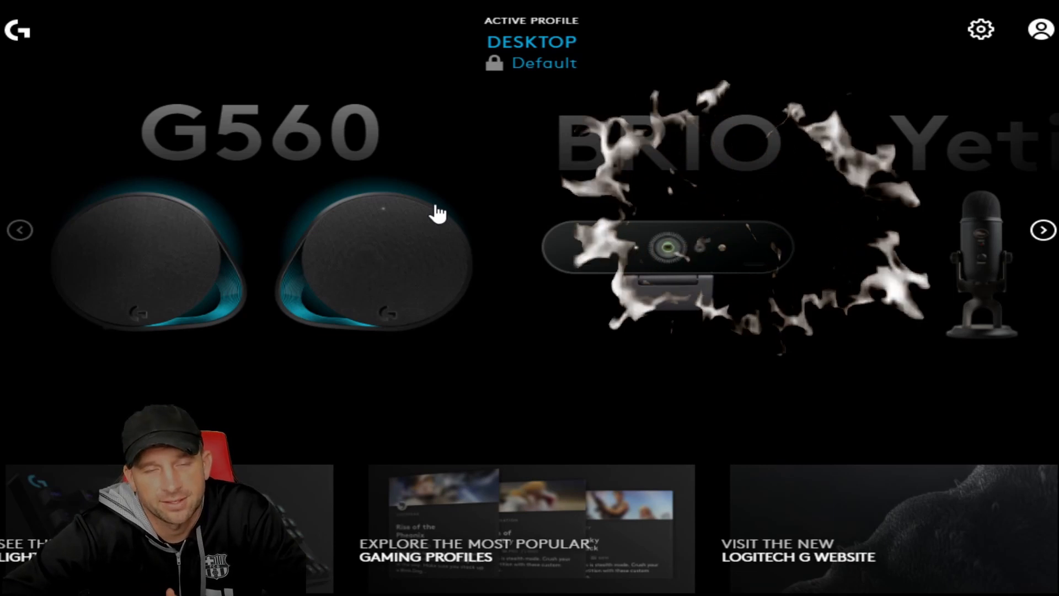